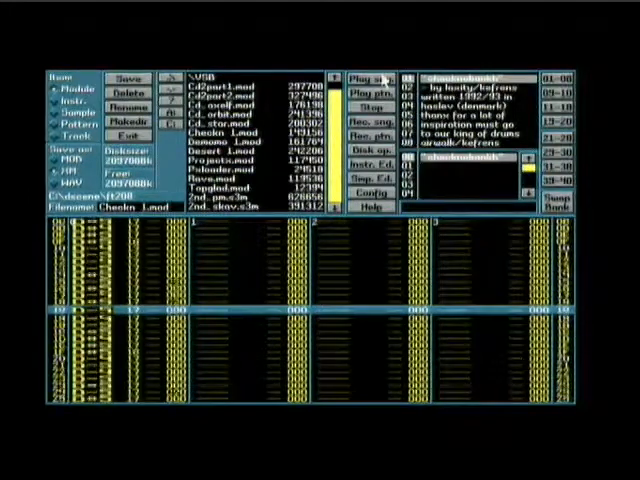
# Start song playback of the loaded 'checknobankh' module from the pattern editor.
pyautogui.click(363, 78)
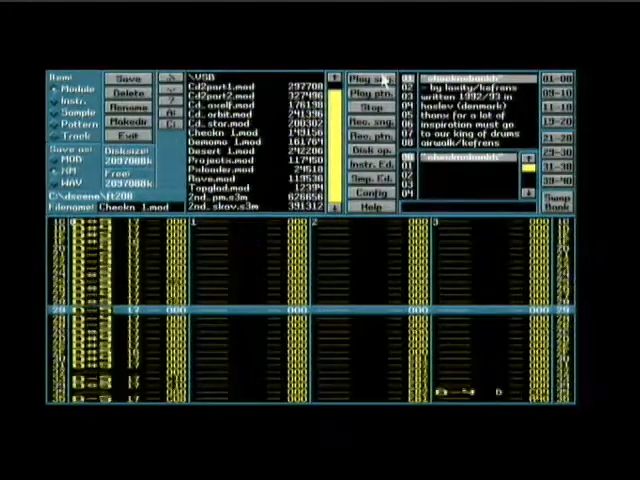